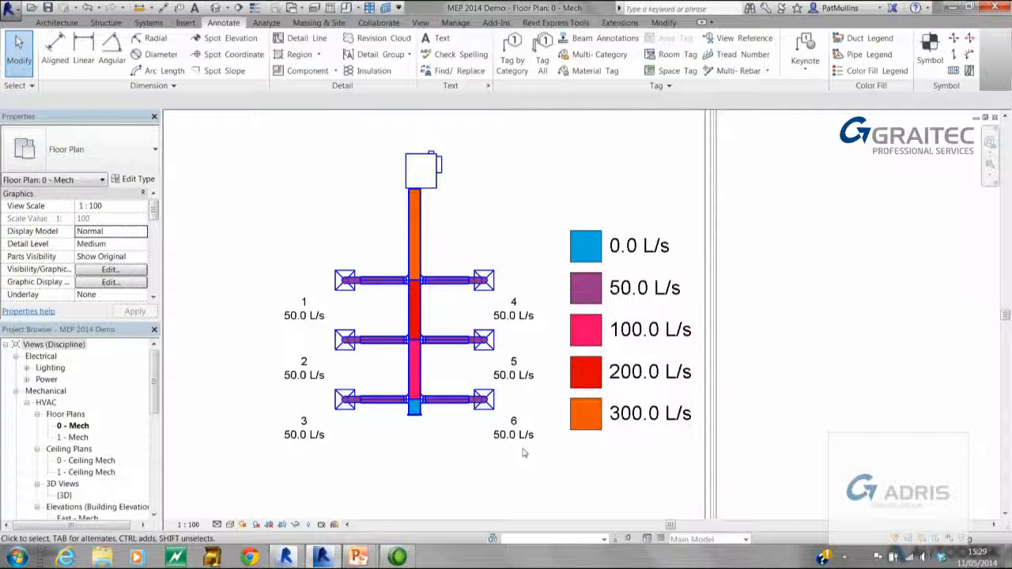
Select a flow tag on the lower duct branch and bring up the Analyze features
left_click(512, 49)
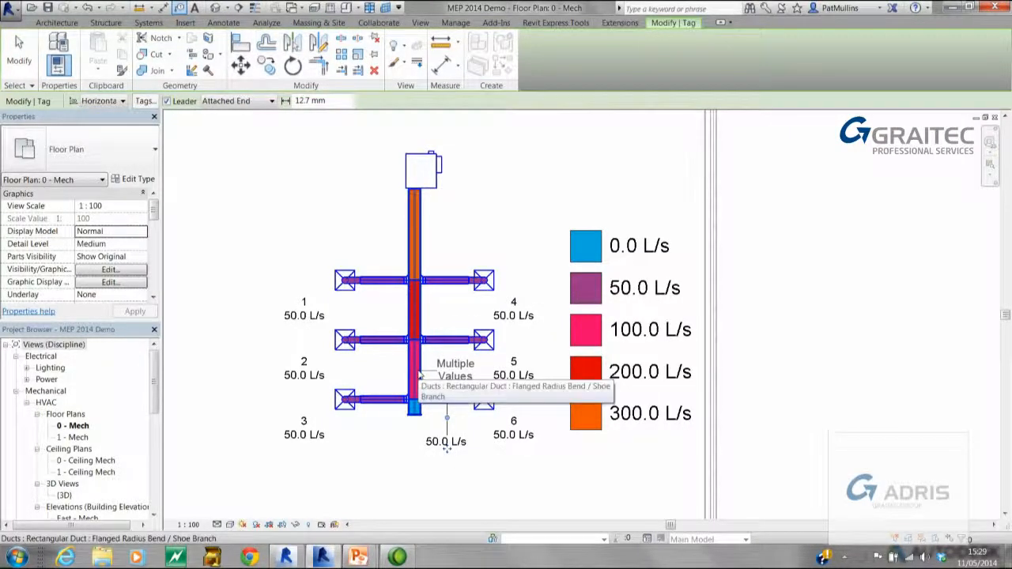
mouse_move(423, 253)
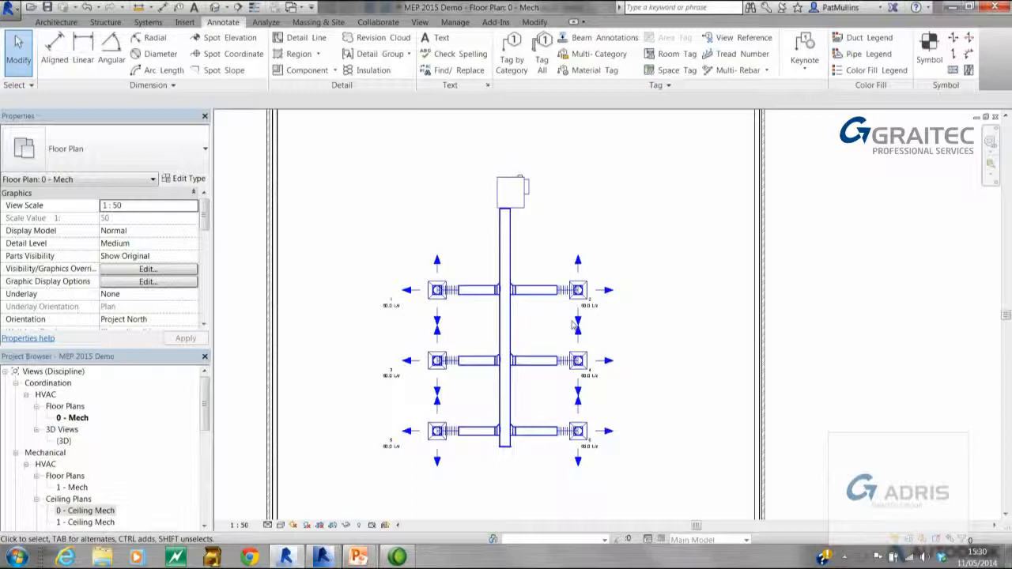
left_click(512, 53)
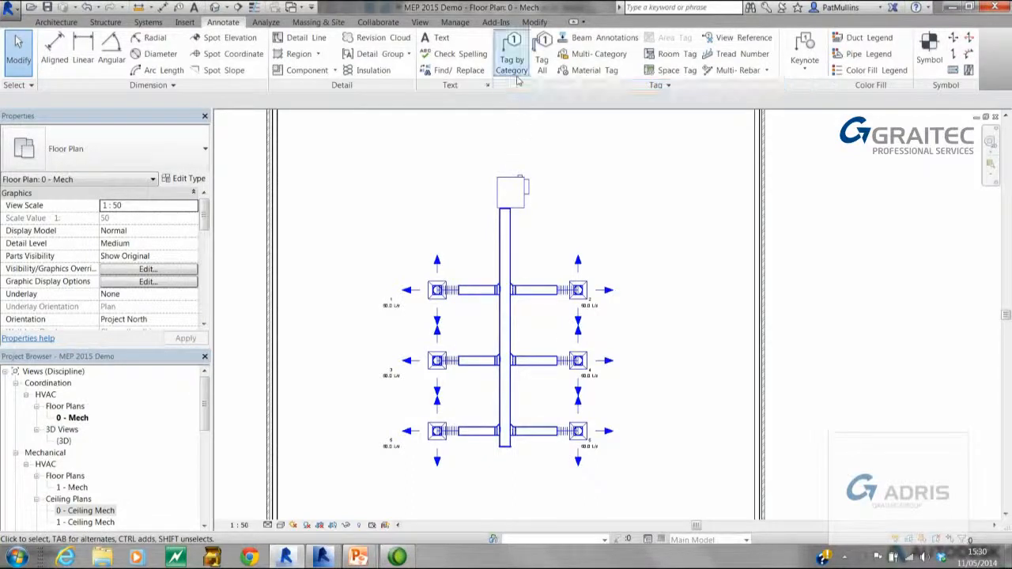
left_click(373, 69)
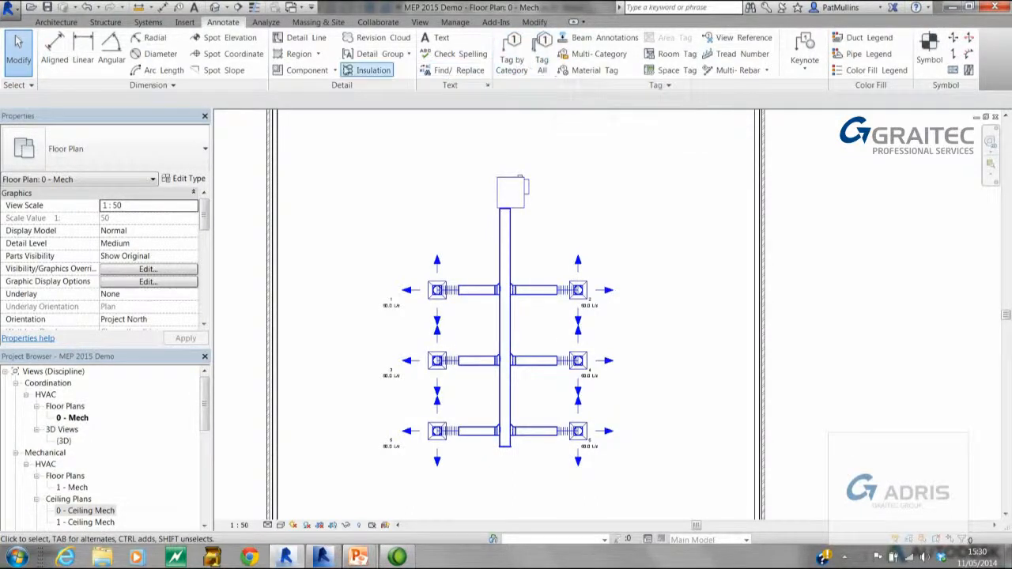
left_click(265, 22)
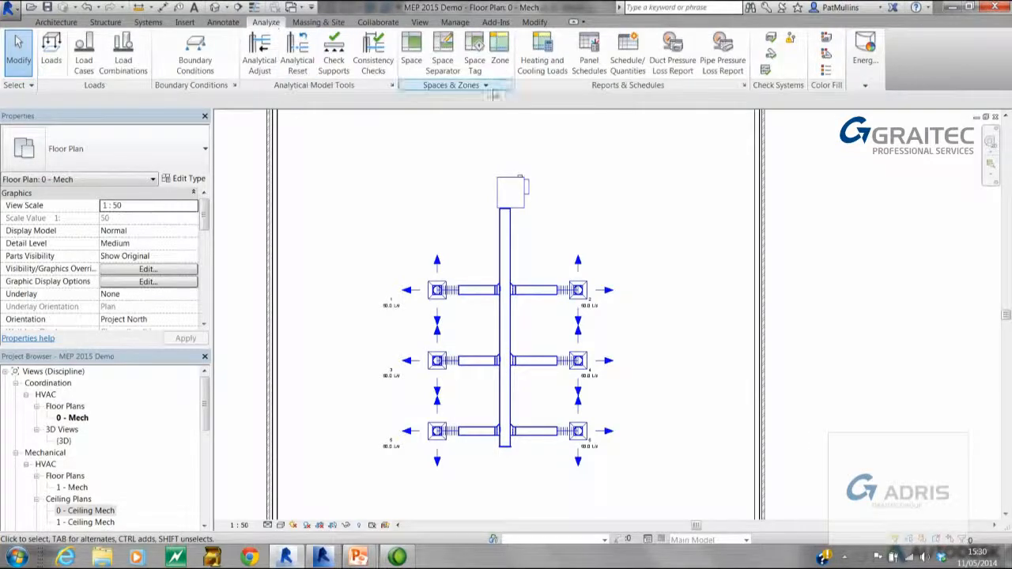
mouse_move(825, 38)
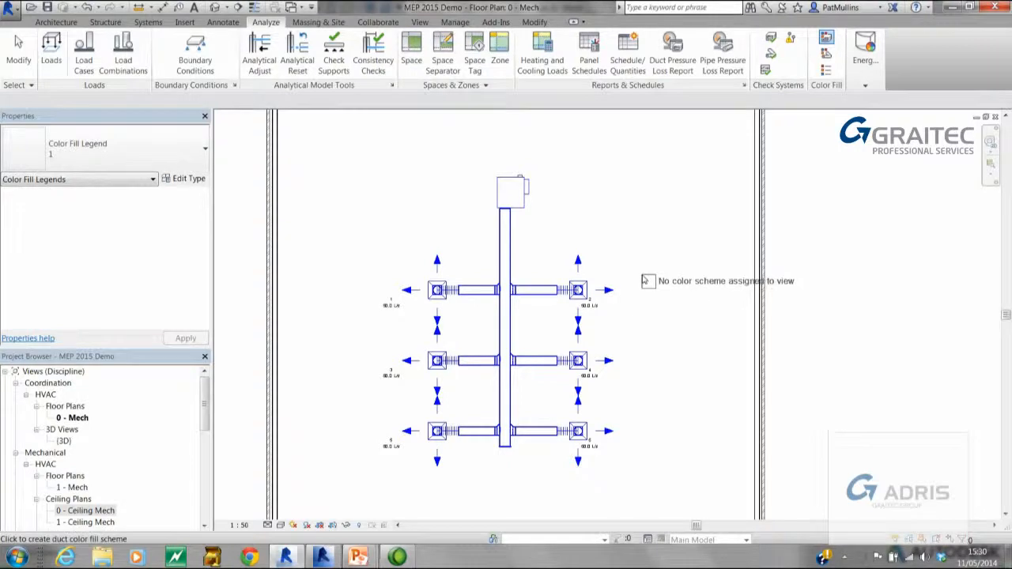
Place the Duct Legend beside the layout and apply the Duct Colour Fill - Flow scheme
left_click(646, 282)
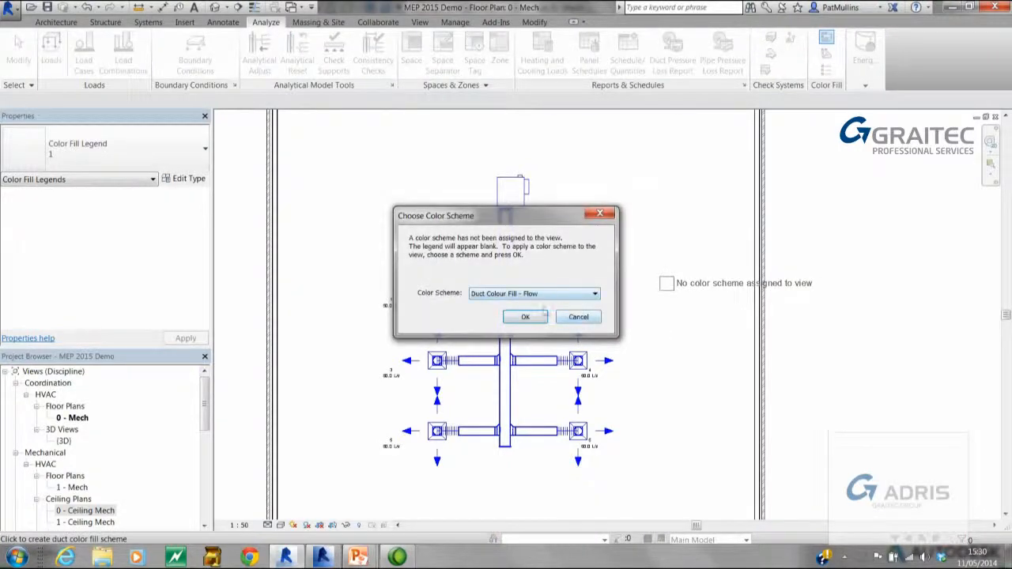
left_click(524, 316)
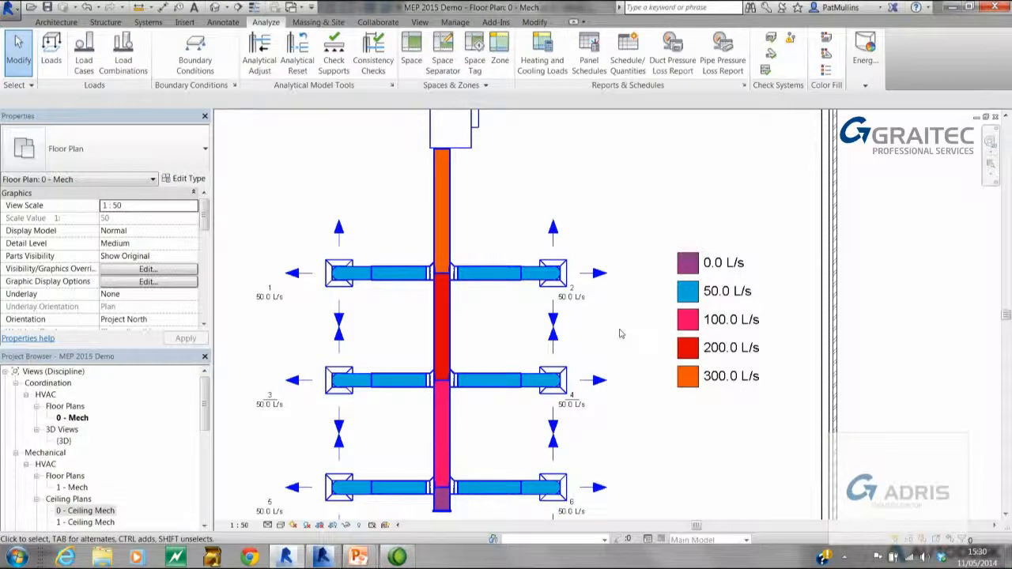
mouse_move(529, 184)
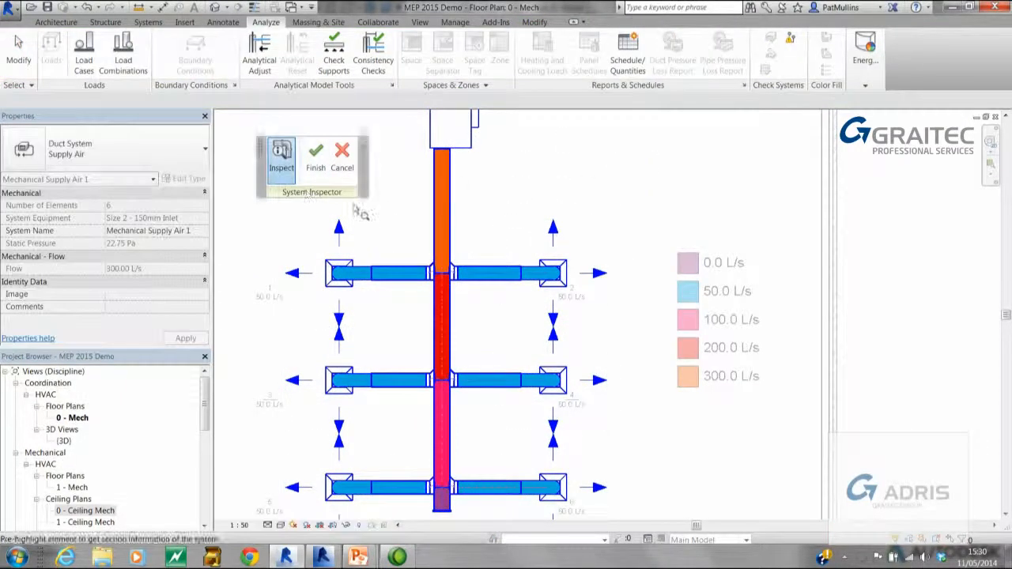
mouse_move(446, 245)
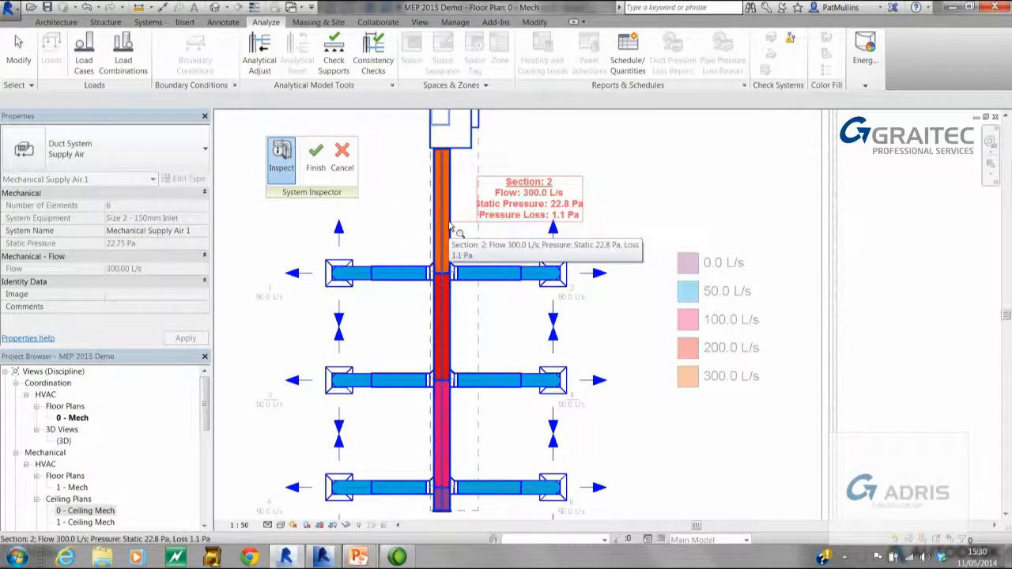
mouse_move(461, 241)
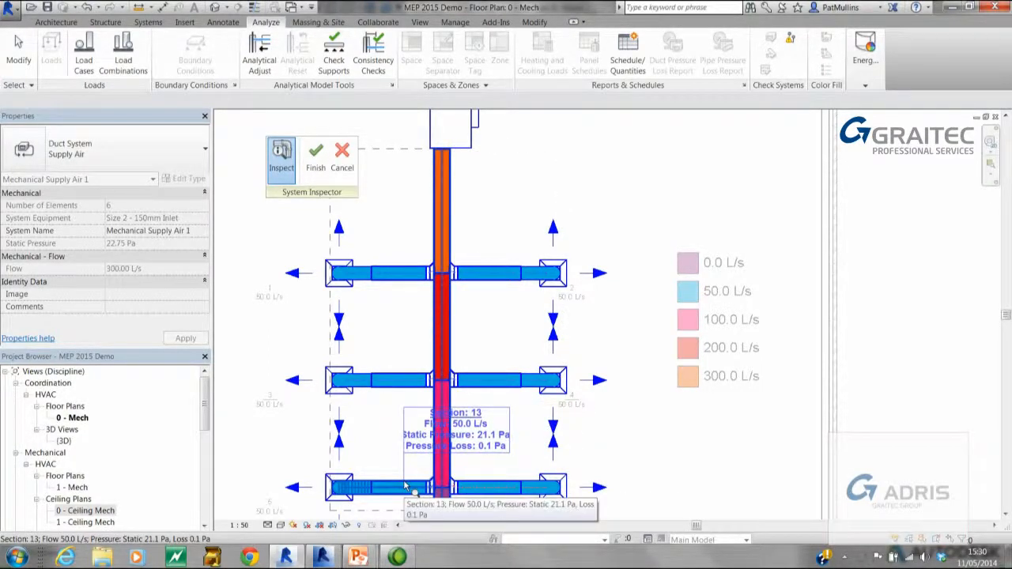
mouse_move(509, 388)
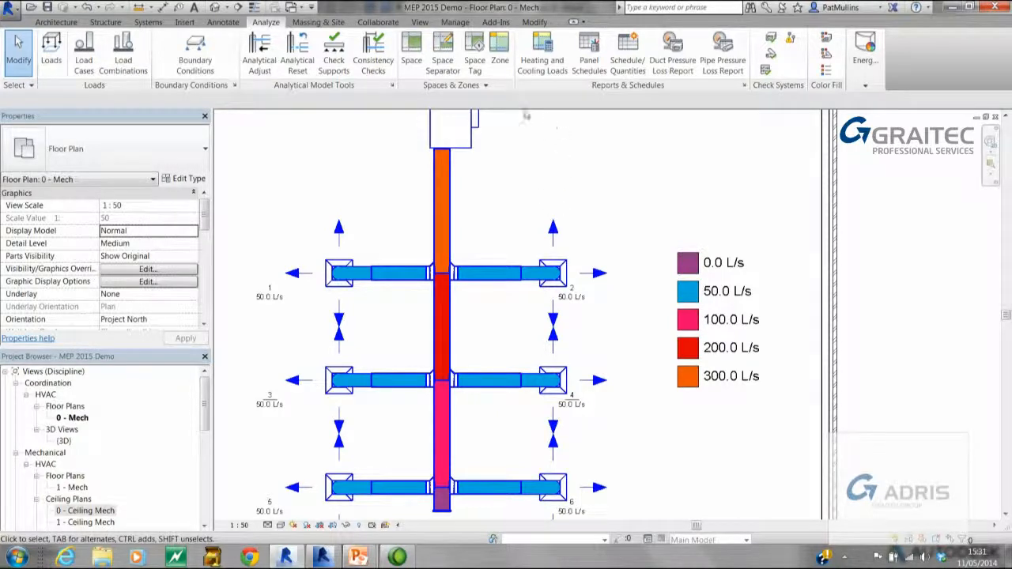
left_click(221, 22)
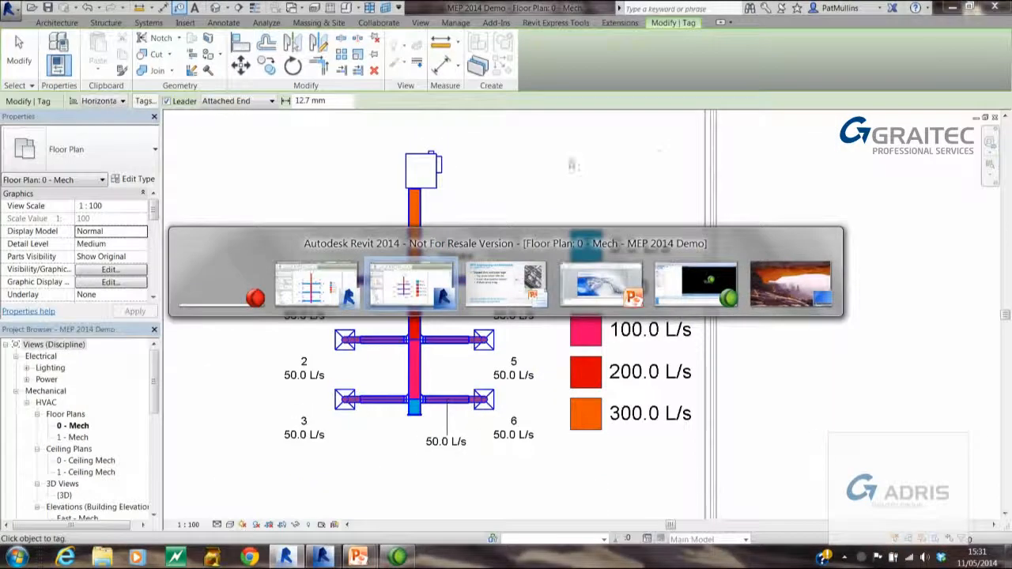
mouse_move(622, 185)
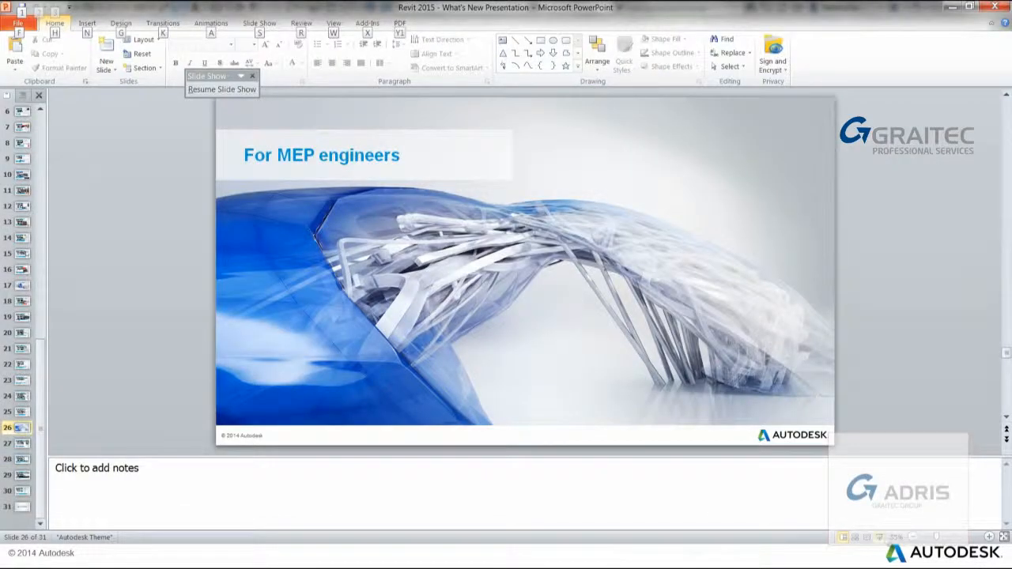
Switch from the 'For MEP engineers' slide back to the Revit 2015 duct plan
key("alt+tab")
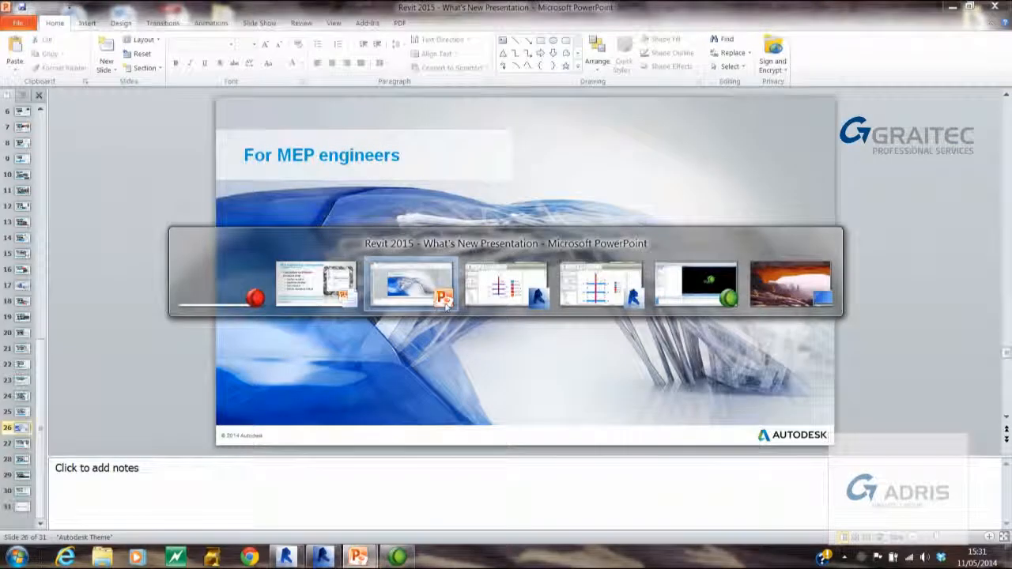
left_click(409, 283)
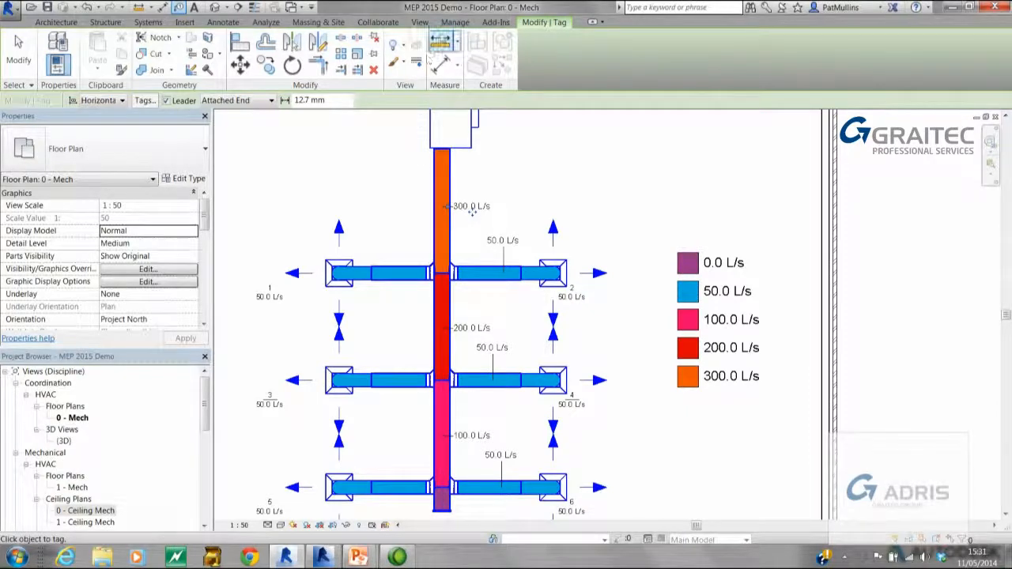
In Mechanical Settings > Duct Calculation, try the Altshul-Tsal and Colebrook pressure-drop methods
left_click(149, 22)
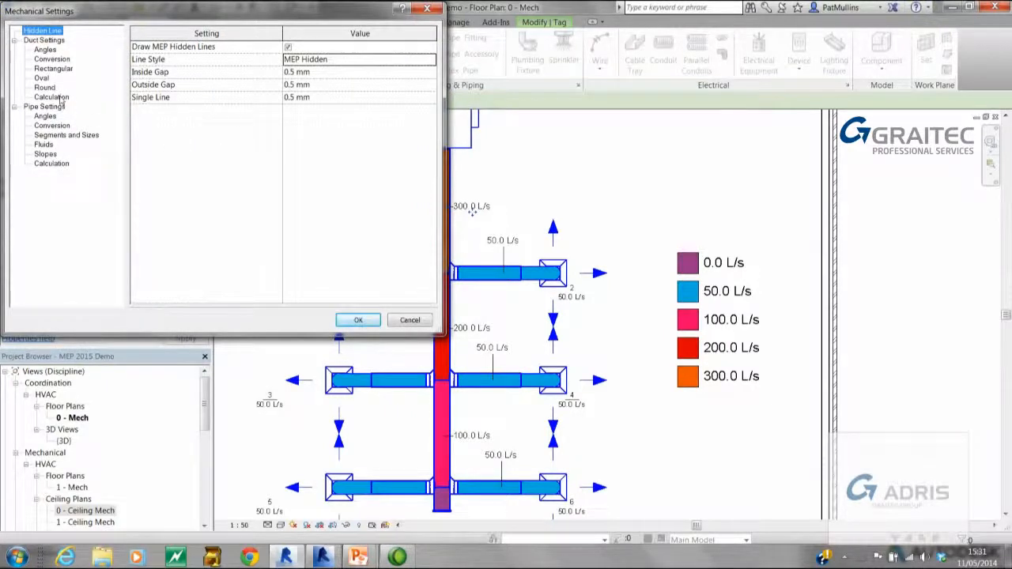
left_click(51, 97)
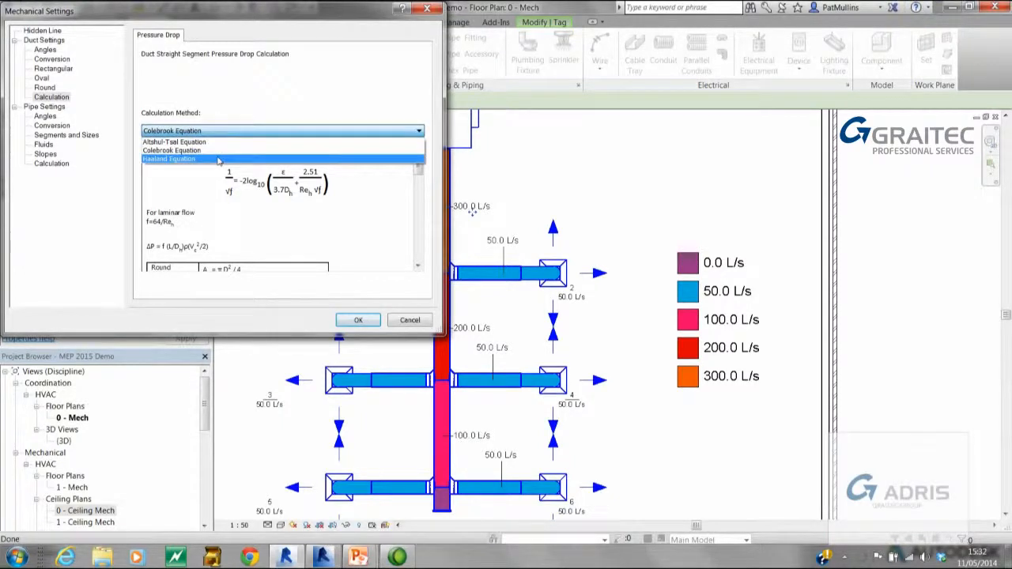
left_click(174, 142)
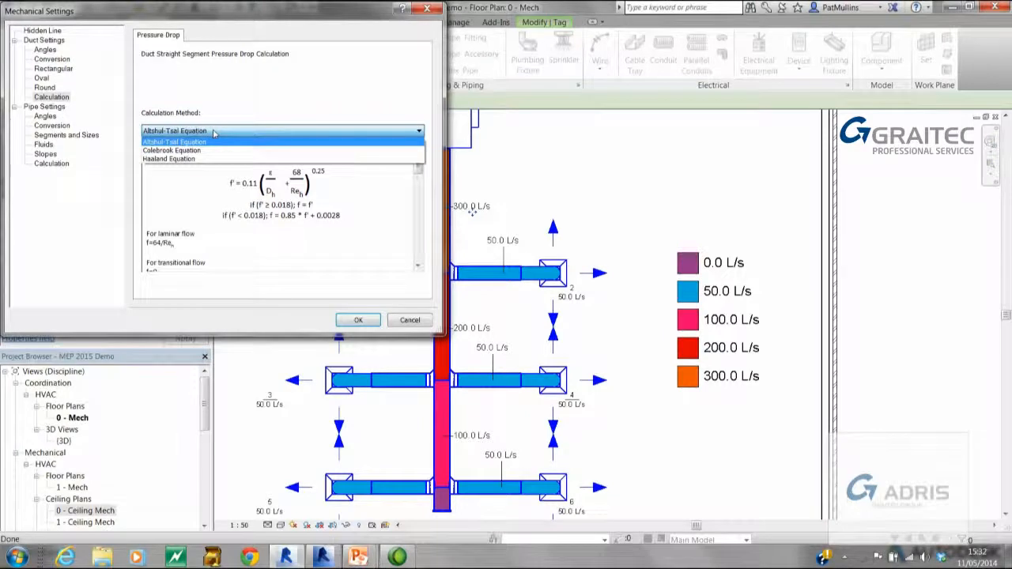
mouse_move(171, 150)
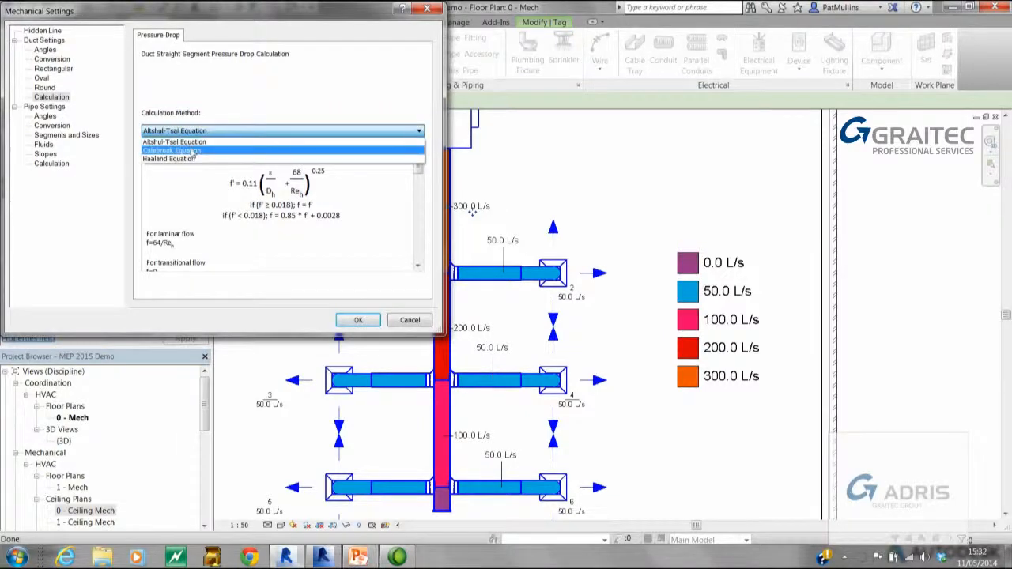
left_click(170, 150)
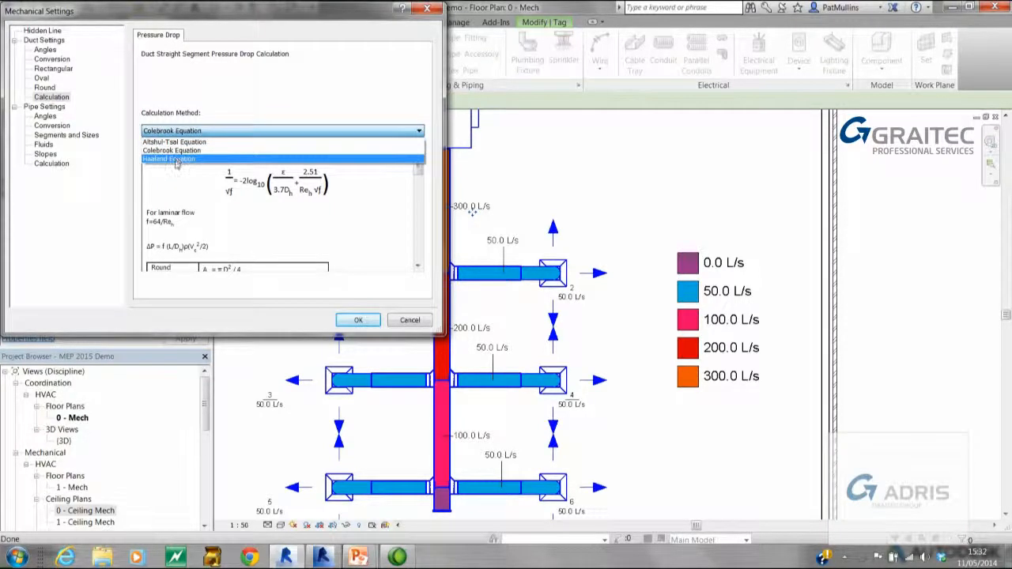
Try Haaland and Altshul-Tsal again, then settle on the Colebrook Equation method
left_click(168, 158)
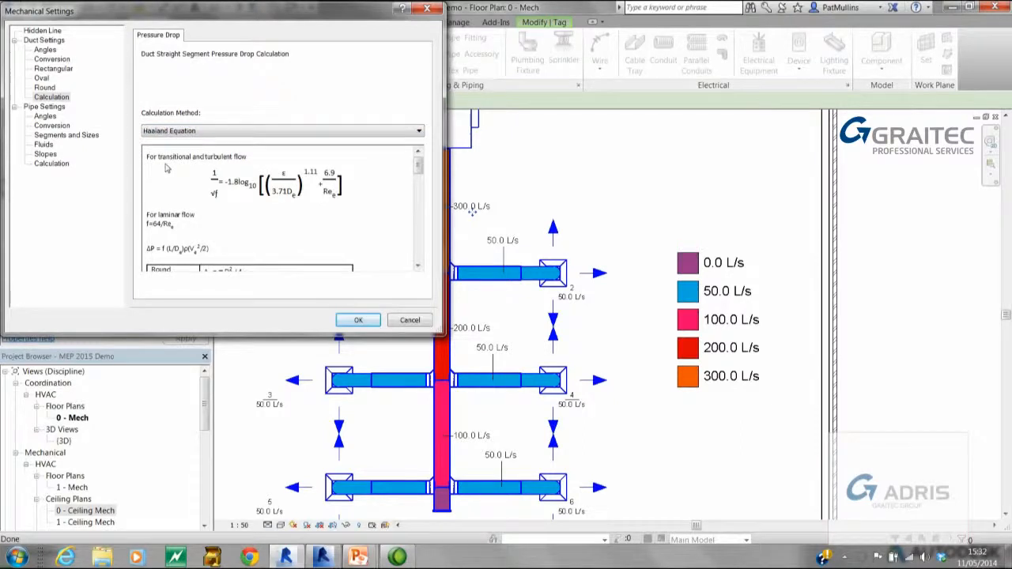
mouse_move(205, 140)
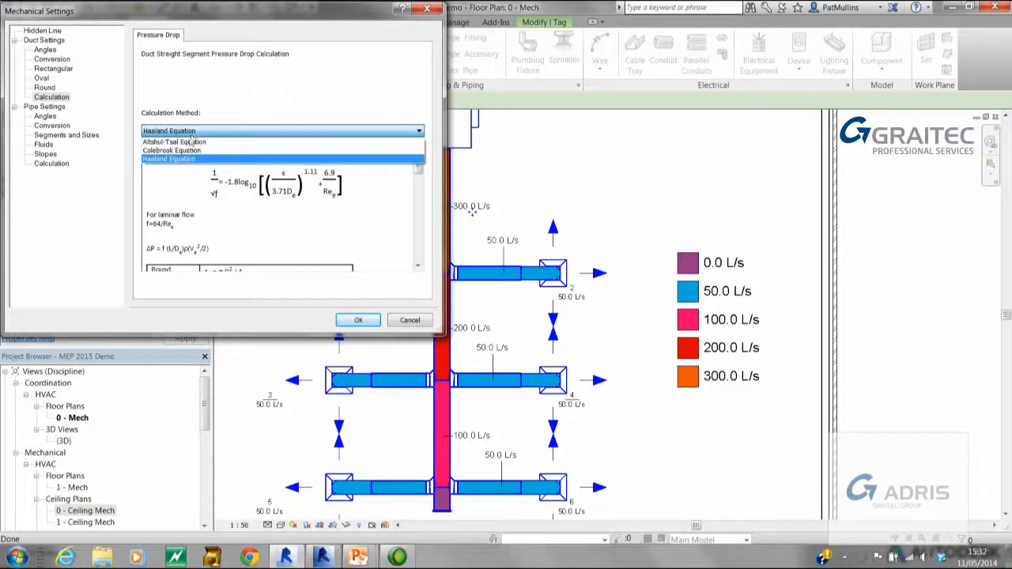
left_click(174, 142)
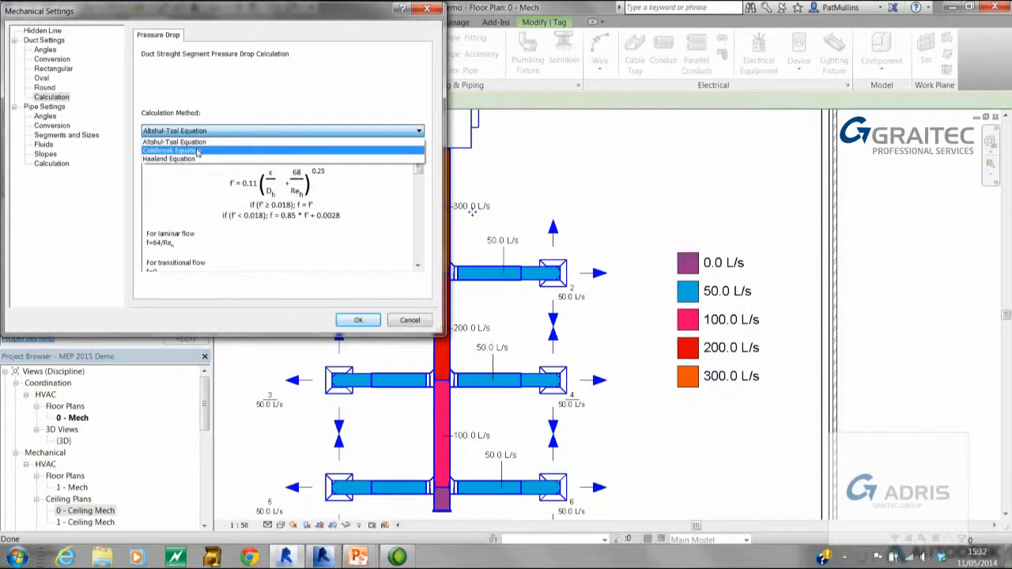
left_click(172, 150)
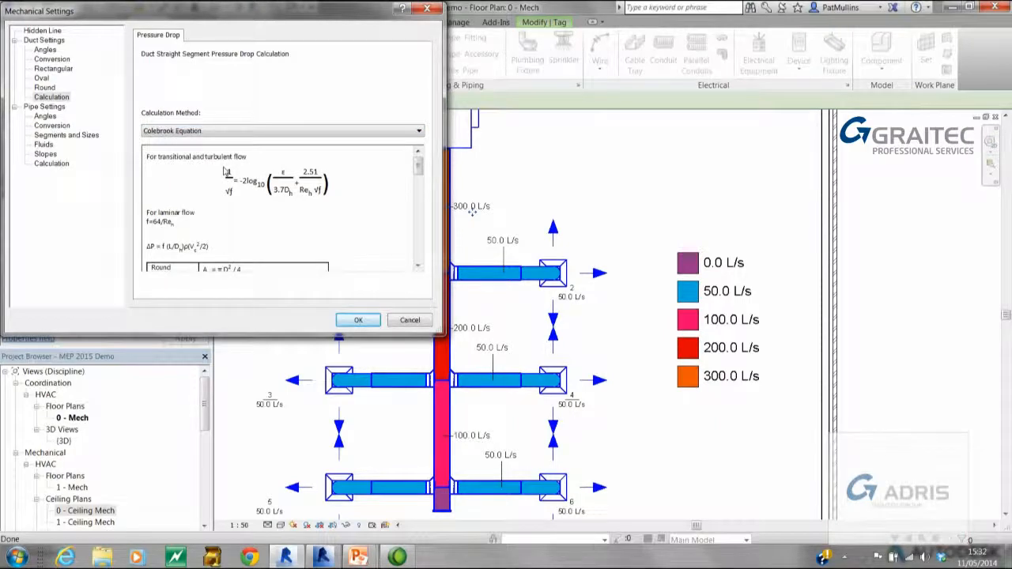